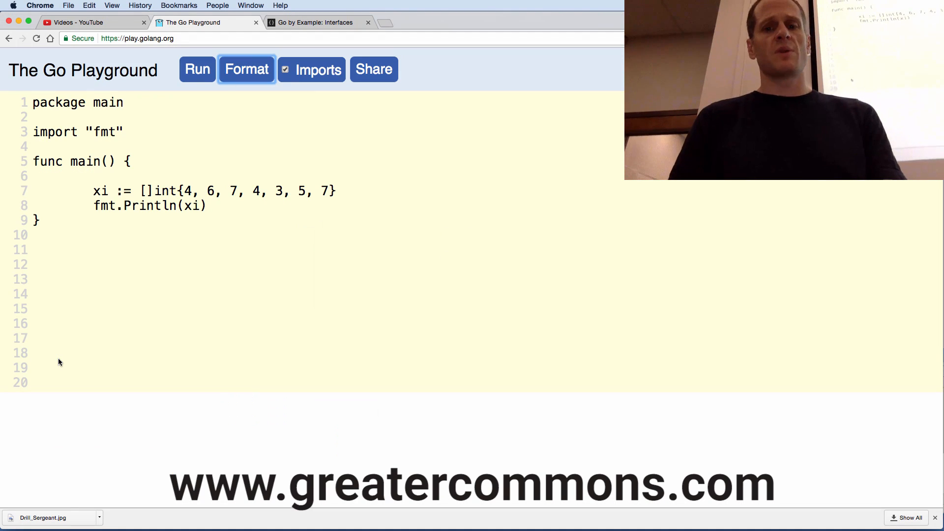
left_click(385, 22)
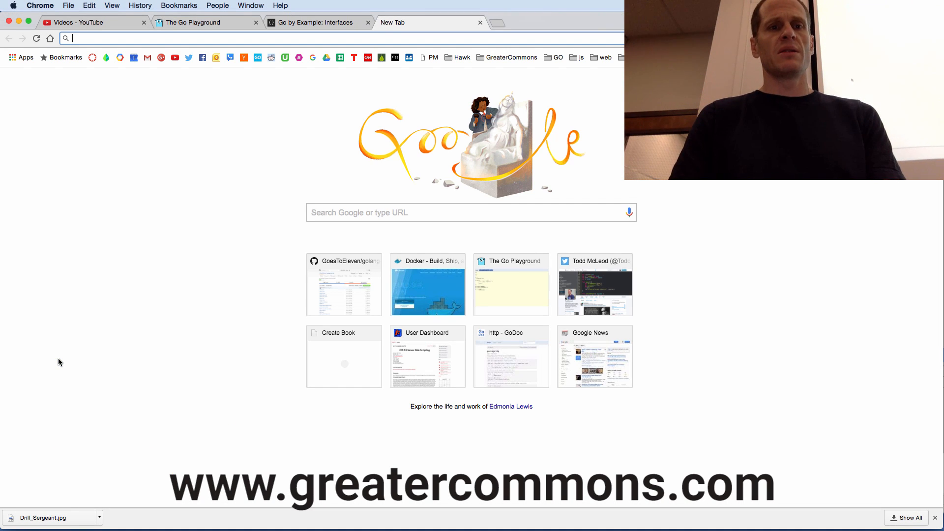
type("www.greatercommons.com")
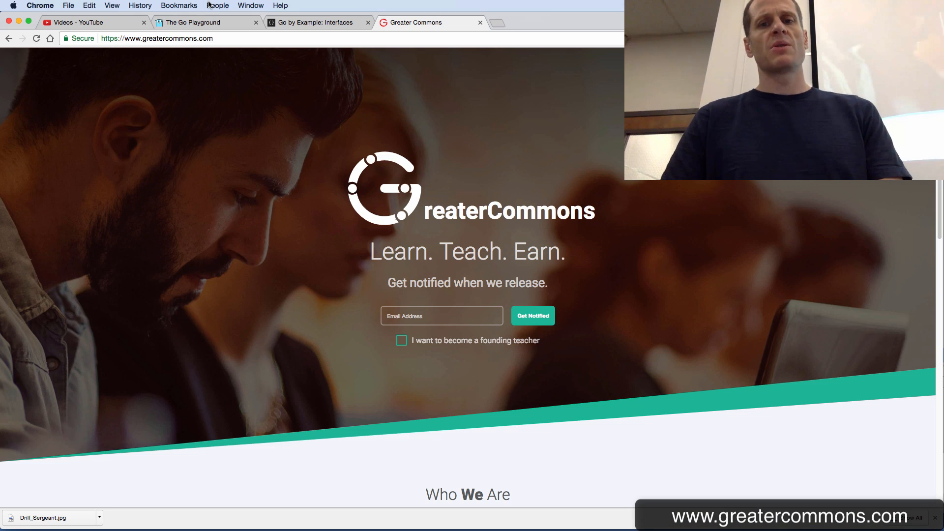
left_click(157, 38)
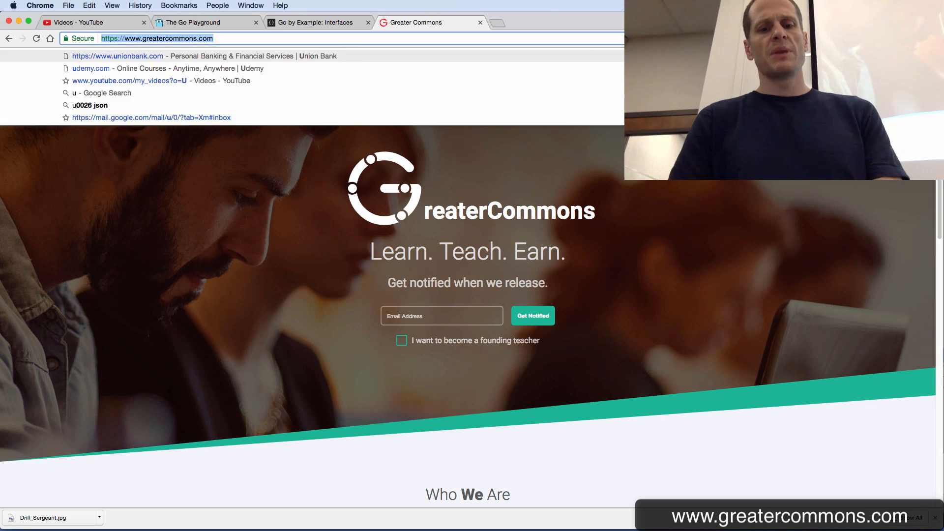
type("udemy todd mcleod")
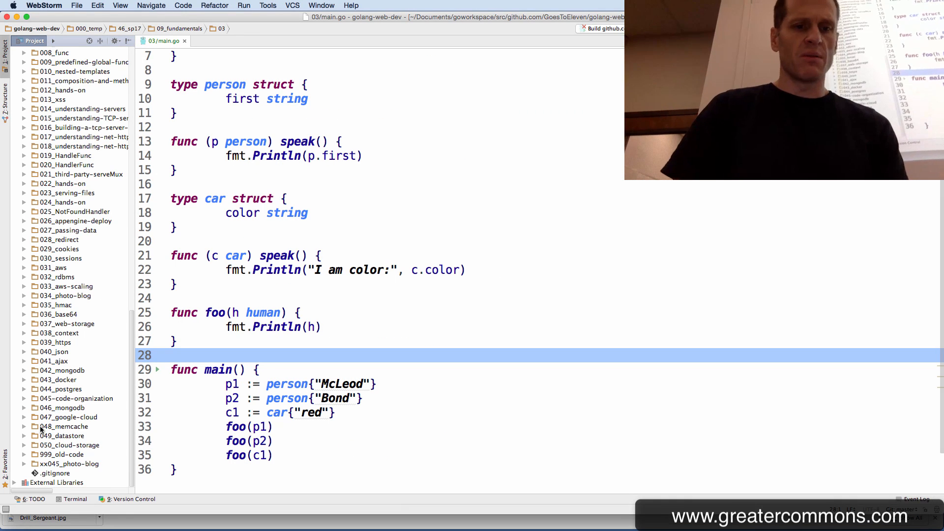
- Select the 048_memcache folder and expand 046_mongodb to show its numbered lessons
left_click(64, 426)
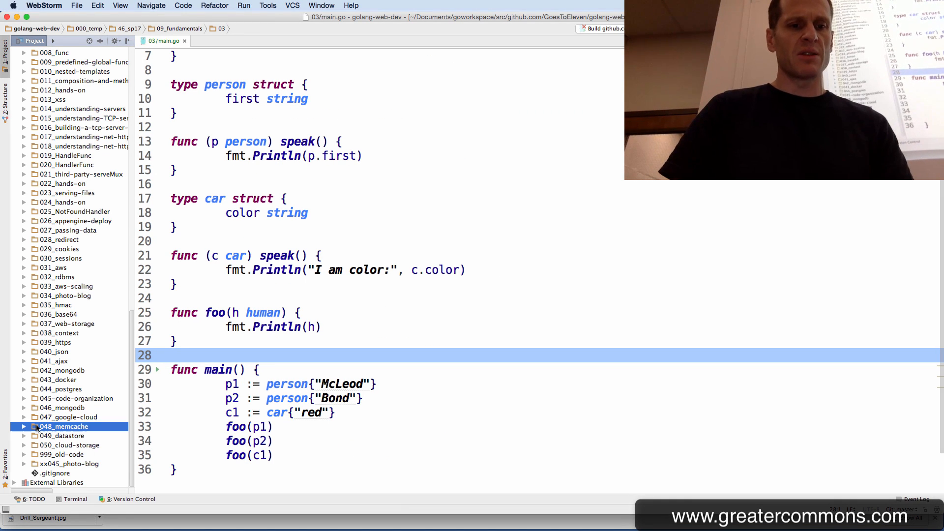
left_click(63, 426)
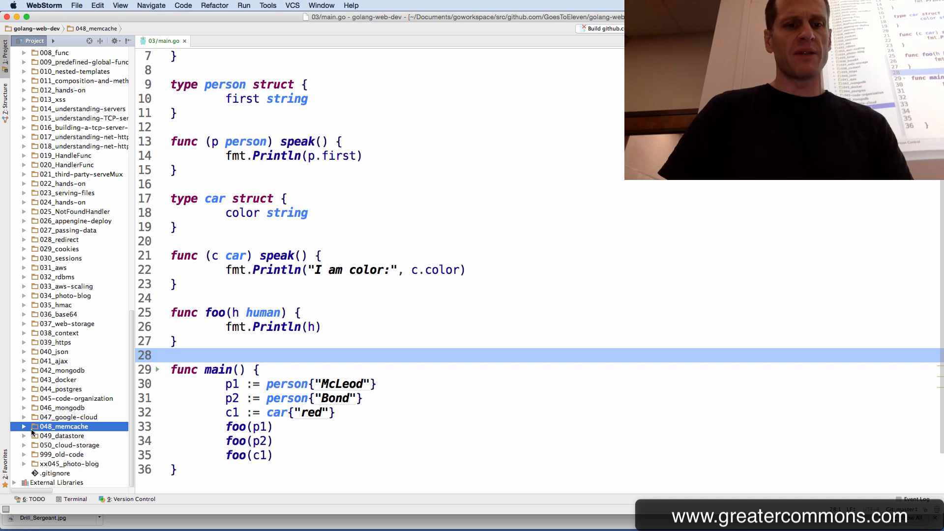
left_click(24, 358)
type("mon")
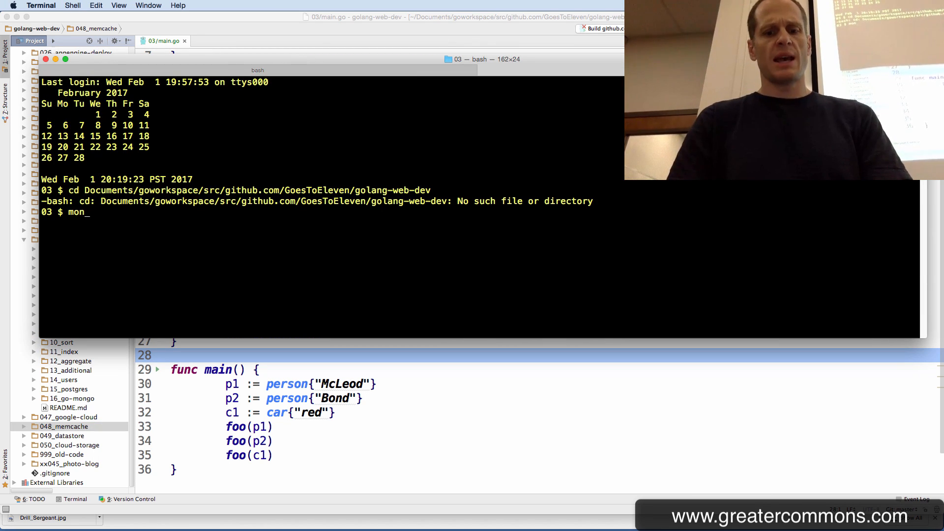
- Start the mongo shell, switch to the store database and run show collections
key("Return")
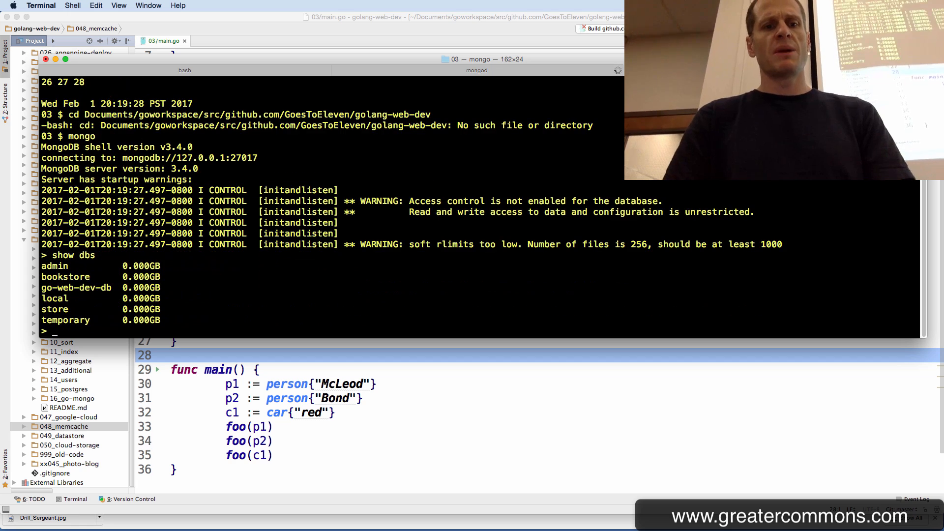
type("u")
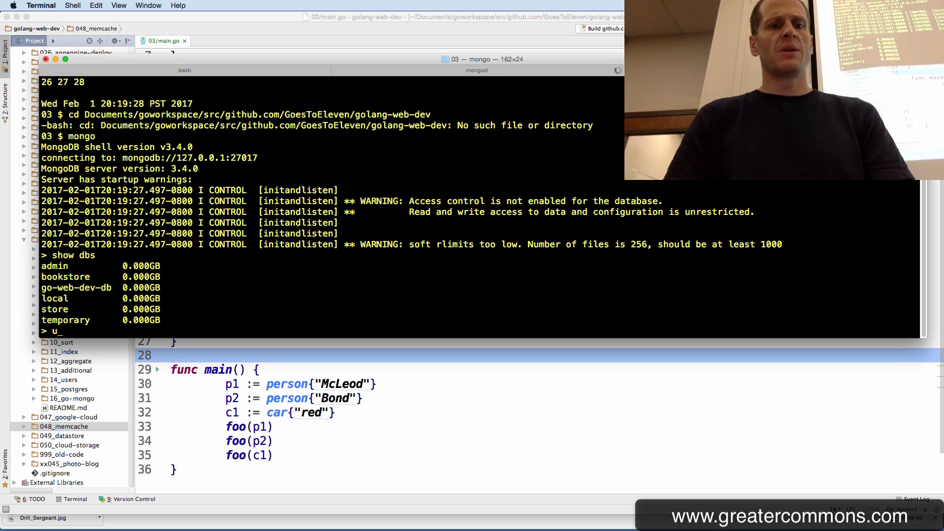
type("se store")
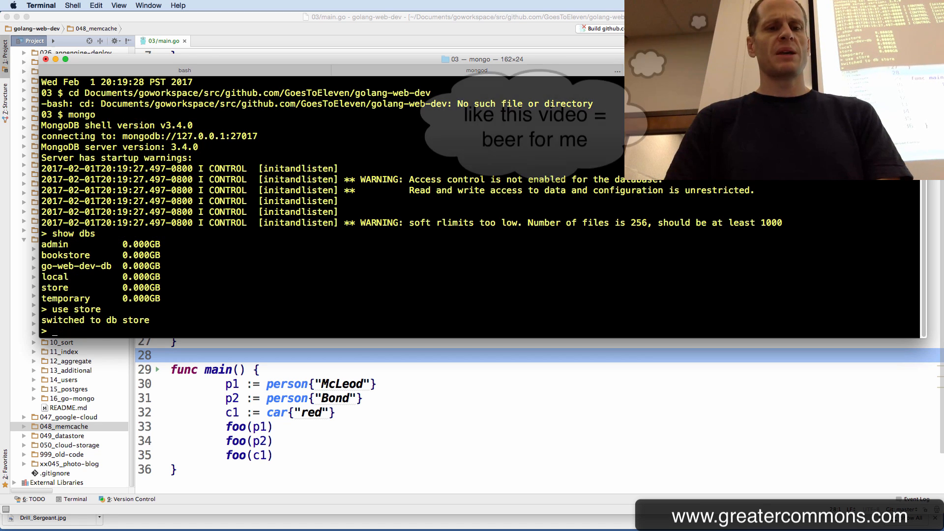
type("show")
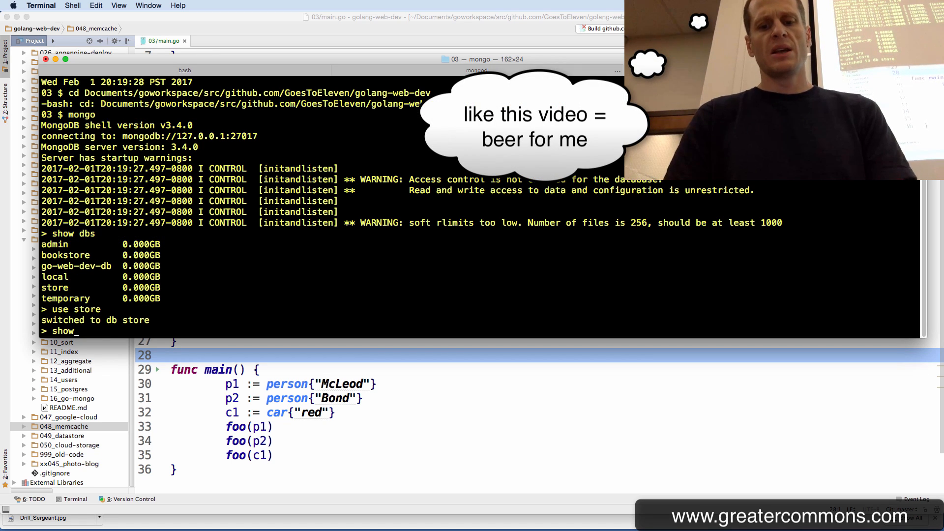
type("show collections")
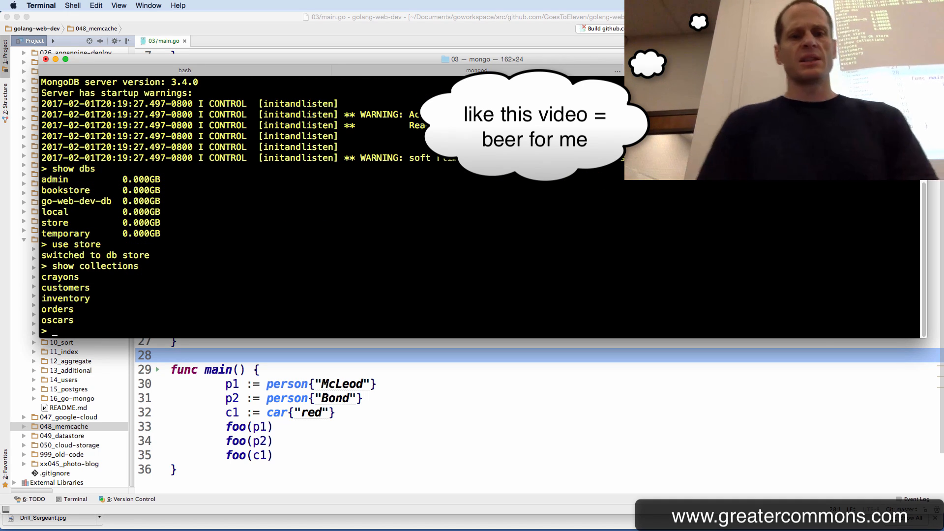
- Run db.crayons.find() to list the crayon documents, then query db.oscars
type("db.")
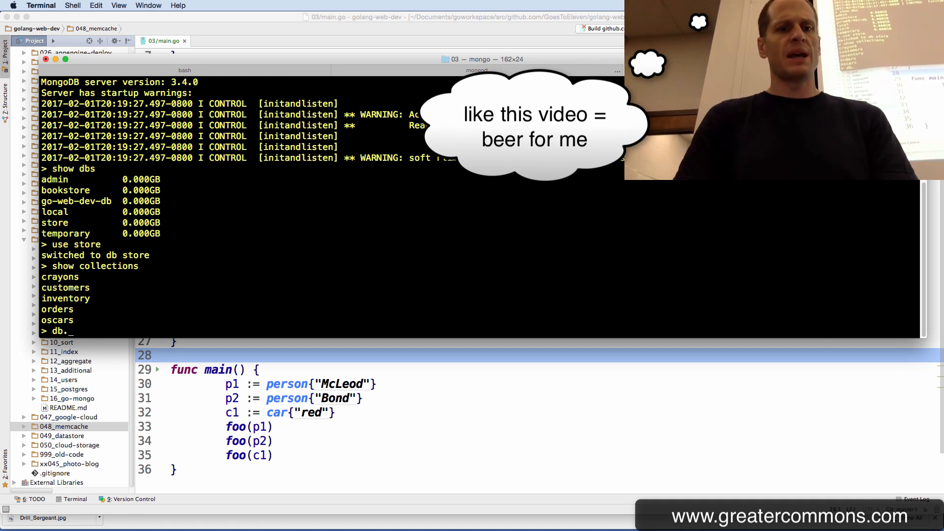
type("crayons.find(")
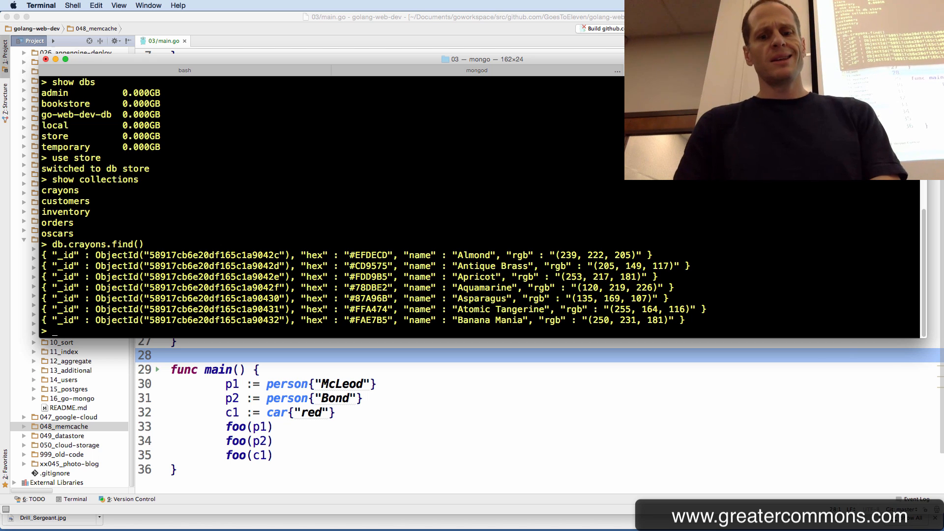
type("db.oscars")
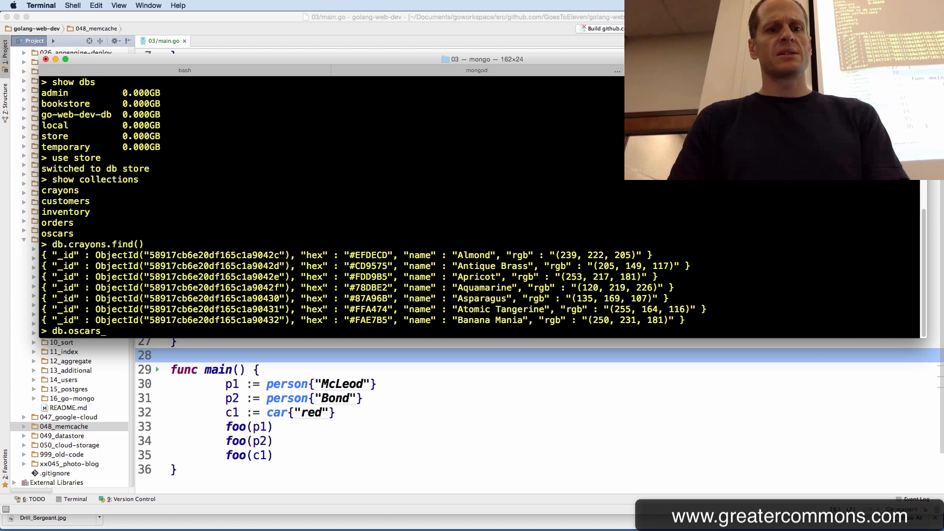
key("Return")
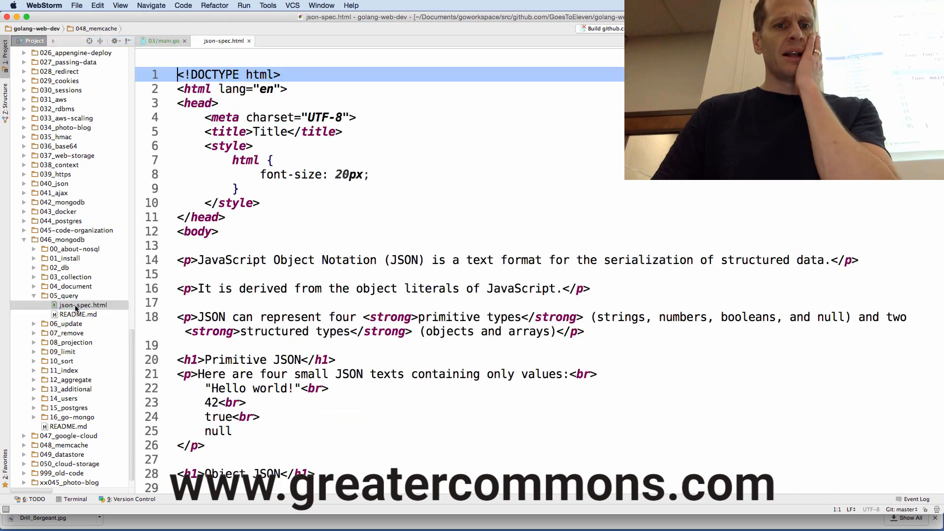
- Scroll through the 05_query README's and, or, regex and operator examples
scroll("down", 3)
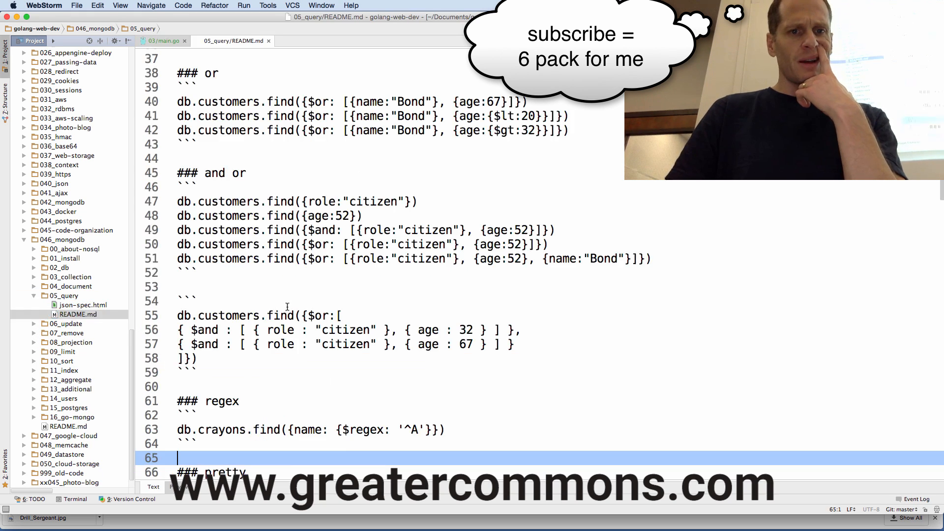
scroll("up", 3)
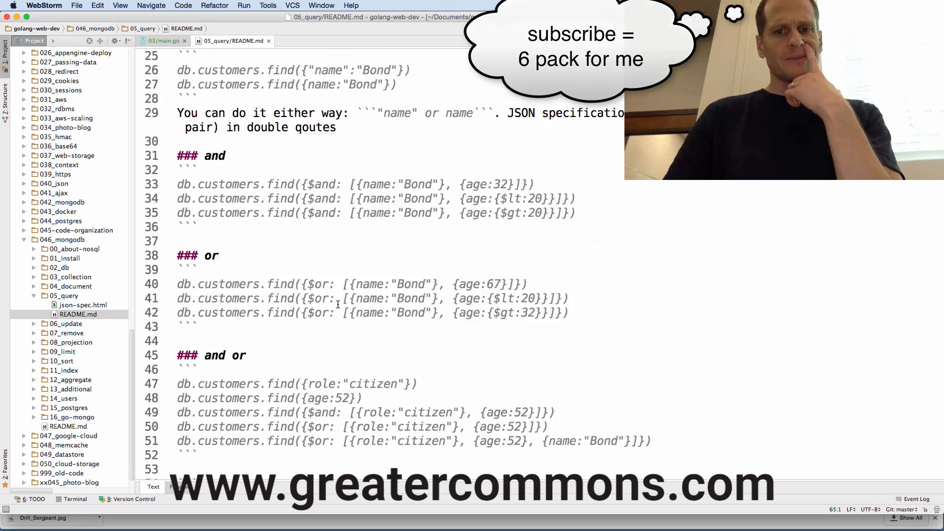
scroll("down", 3)
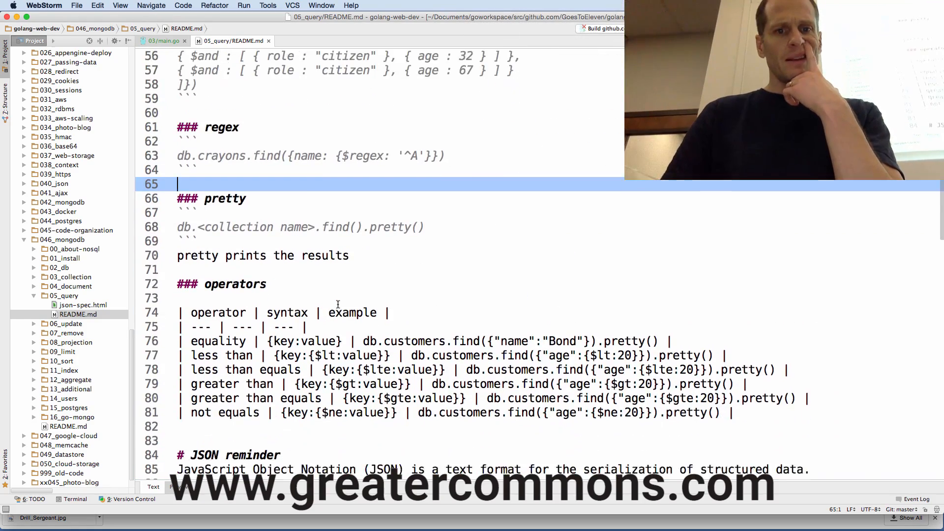
scroll("up", 3)
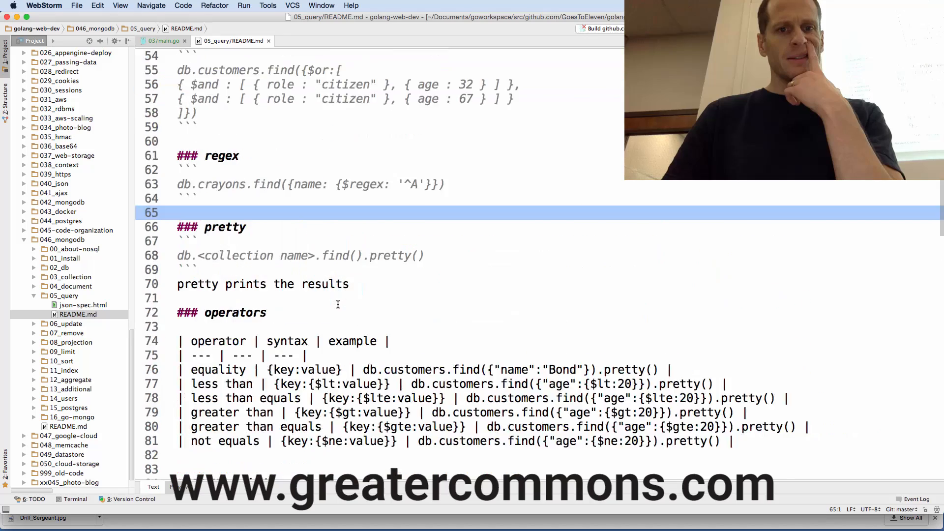
scroll("up", 3)
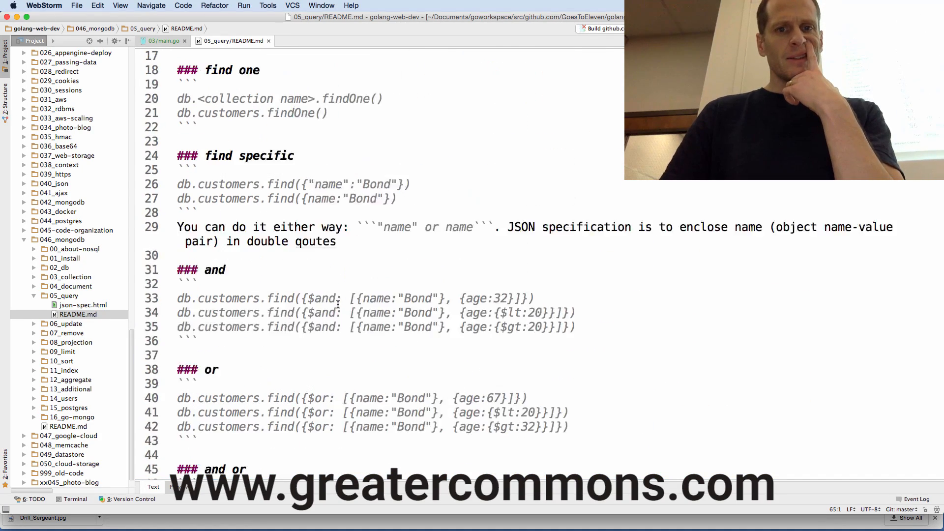
scroll("up", 3)
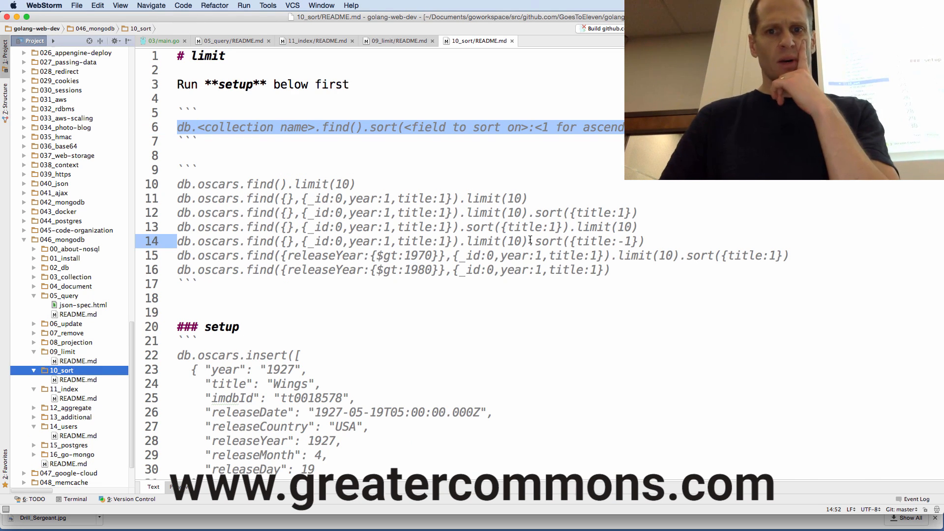
- Review the 10_sort README's oscars-after-1980 query, then target the mongodb section README
left_click(409, 241)
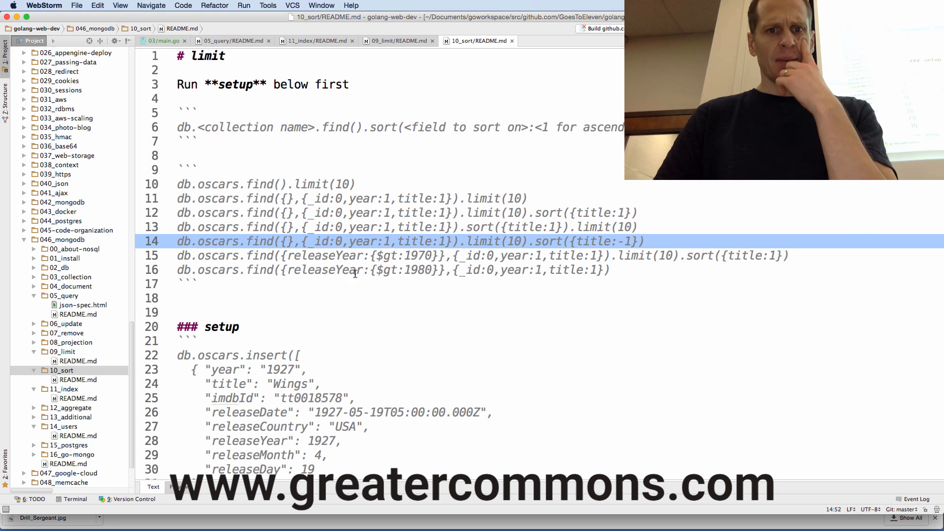
left_click(351, 270)
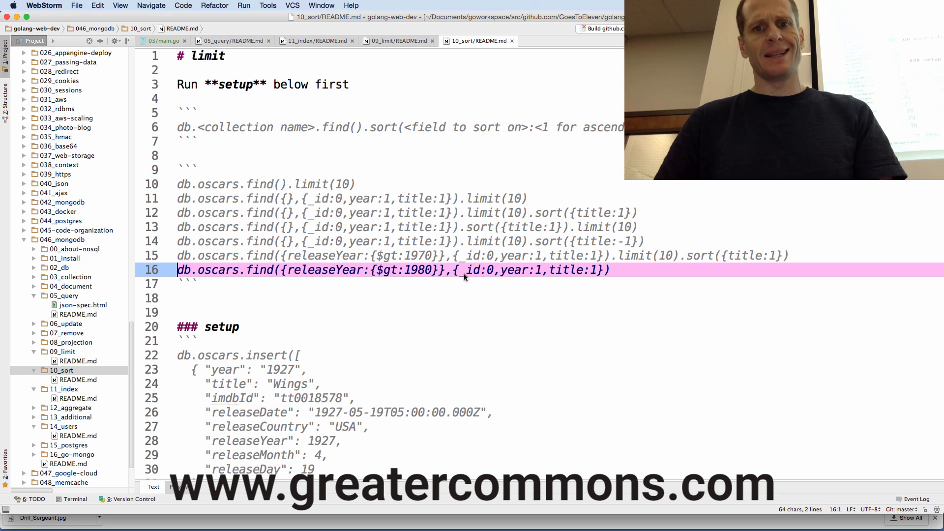
mouse_move(519, 277)
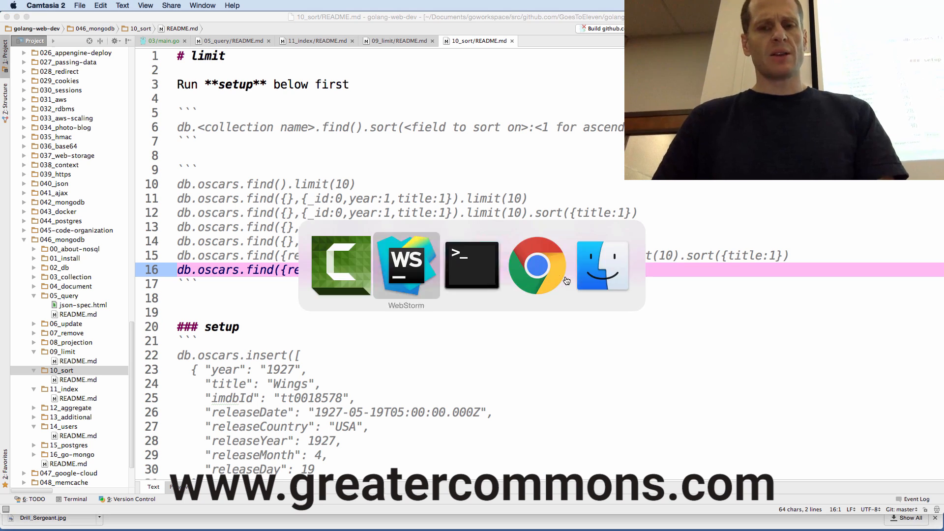
left_click(471, 264)
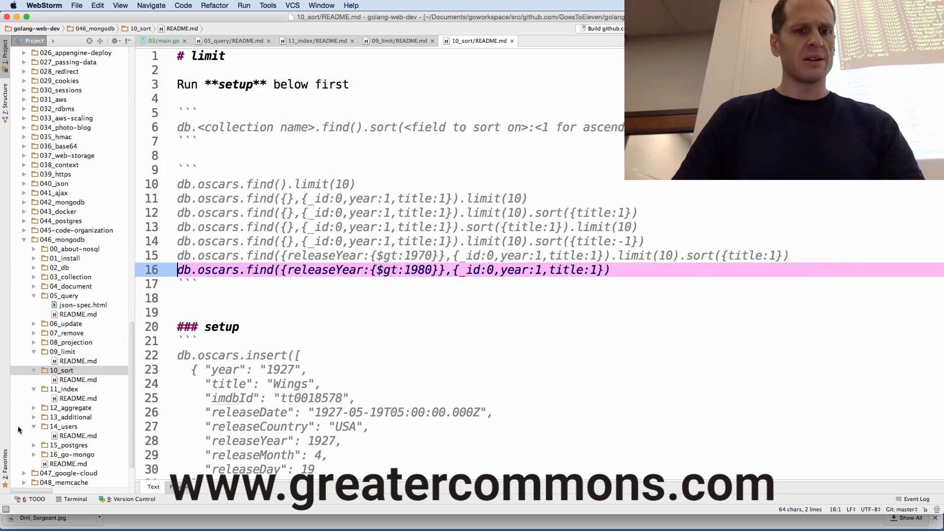
left_click(79, 407)
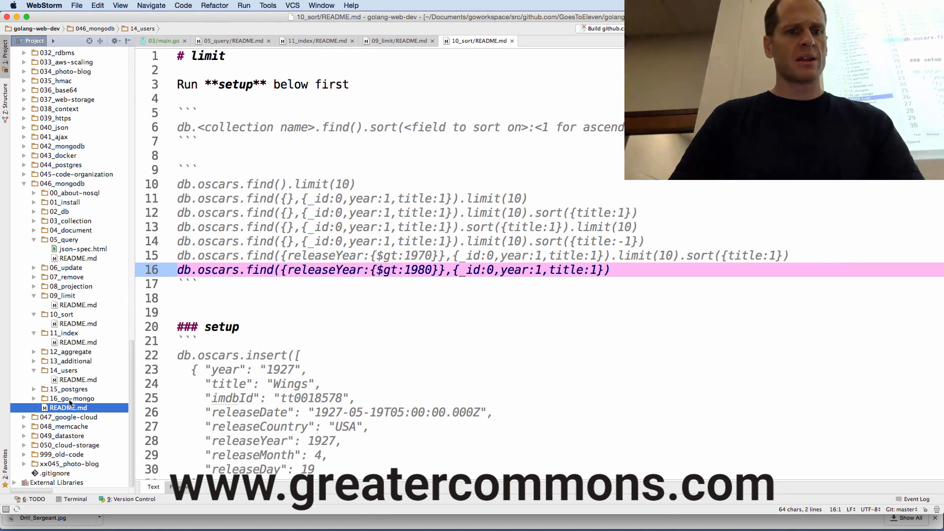
- cd into 046_mongodb/16_go-mongo and start the bookstore with go run main.go
left_click(71, 399)
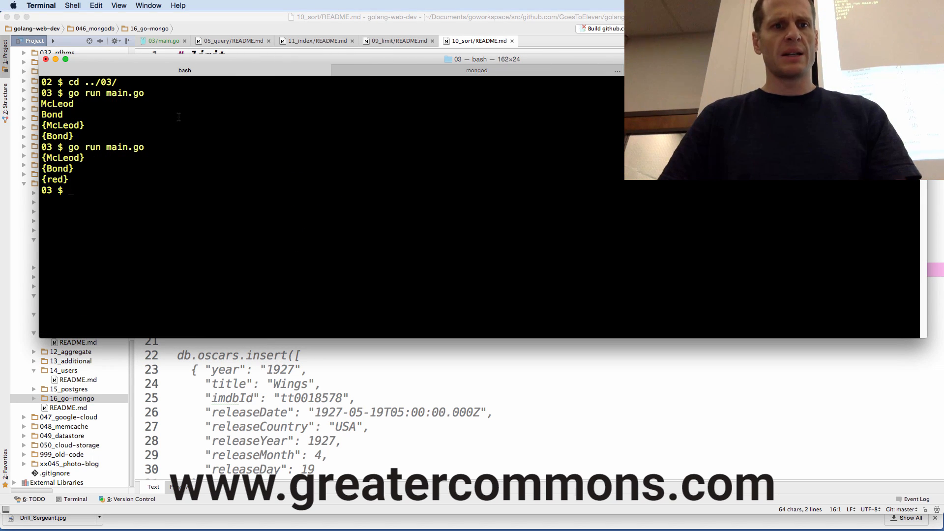
type("cd ../../..")
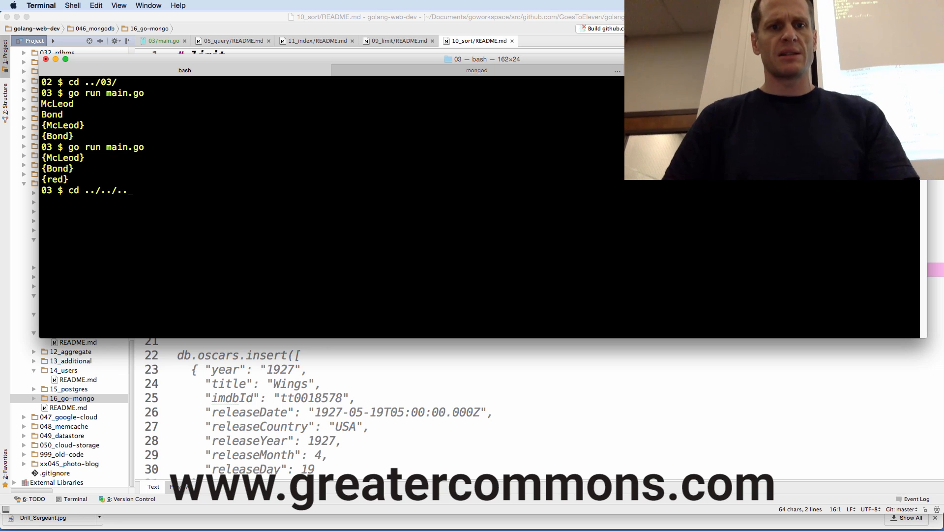
type("0")
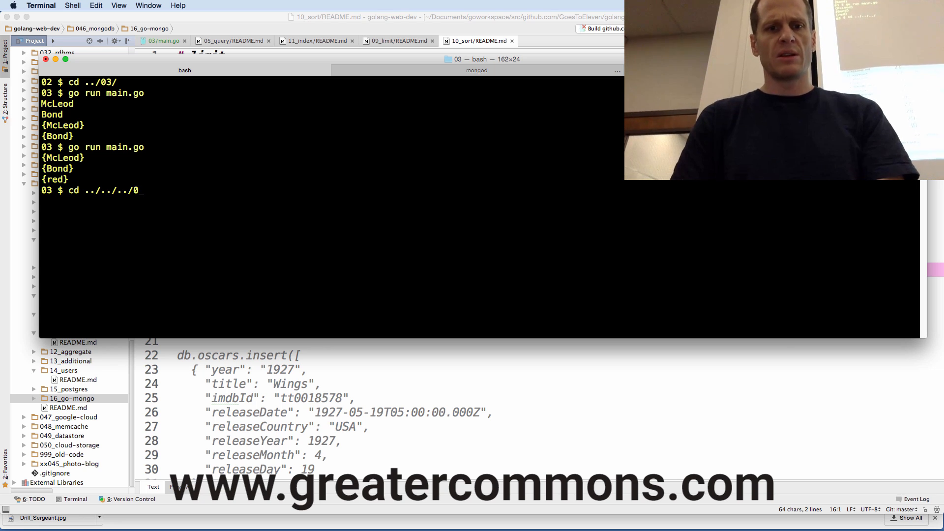
key("Return")
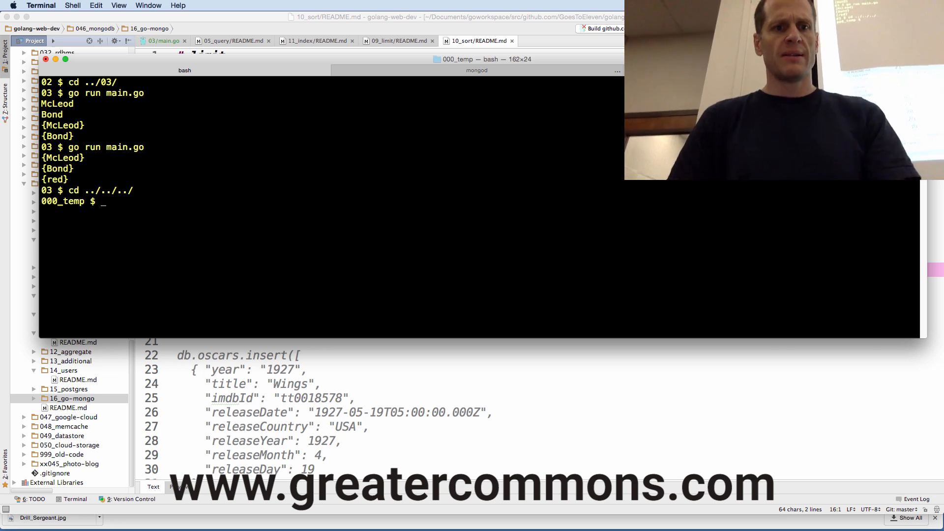
type("cd ../046_mongodb/16_go-mongo/")
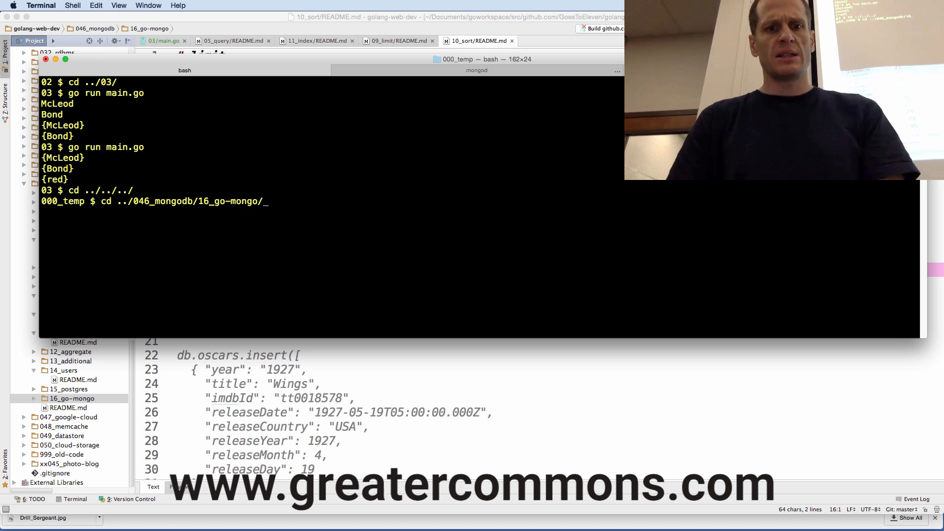
type("go ru")
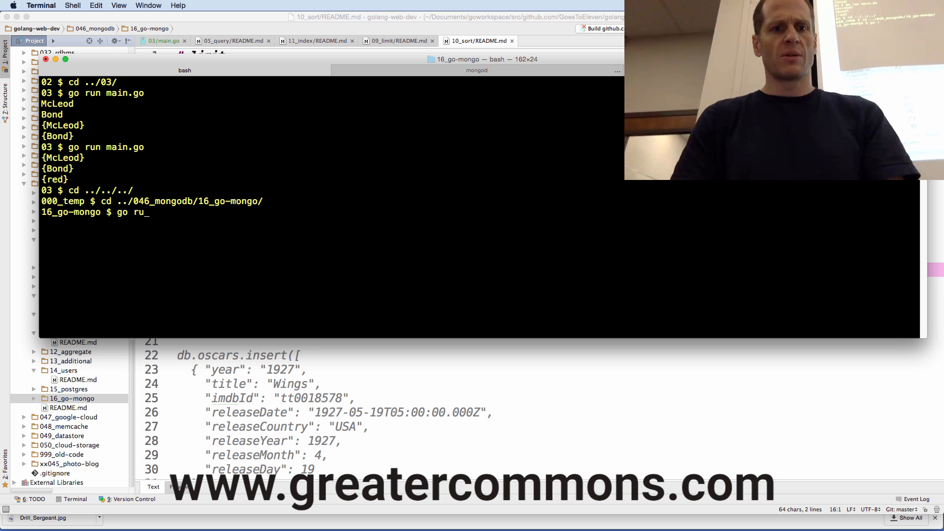
key("Return")
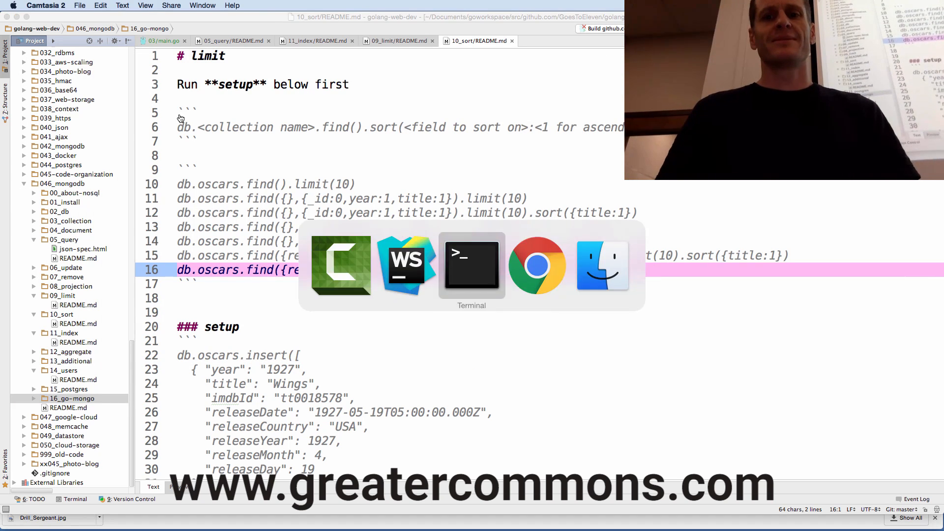
left_click(537, 264)
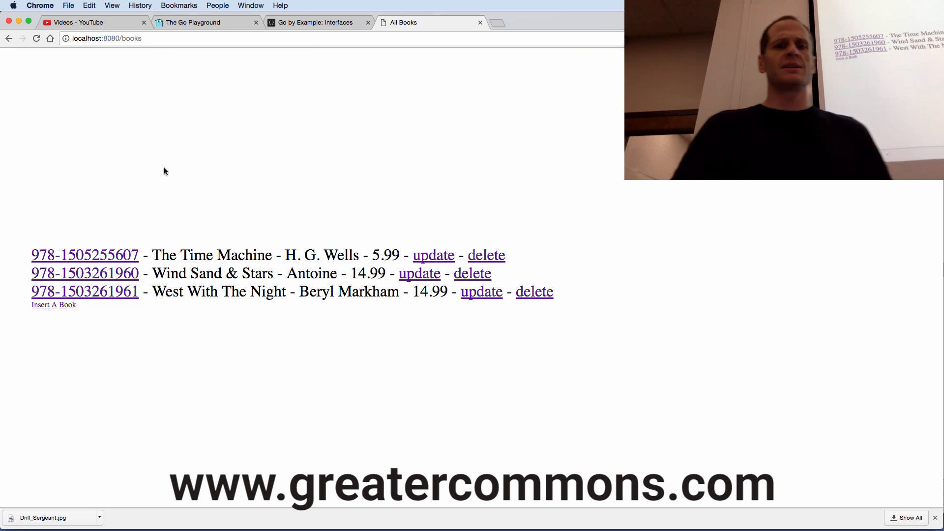
left_click(85, 291)
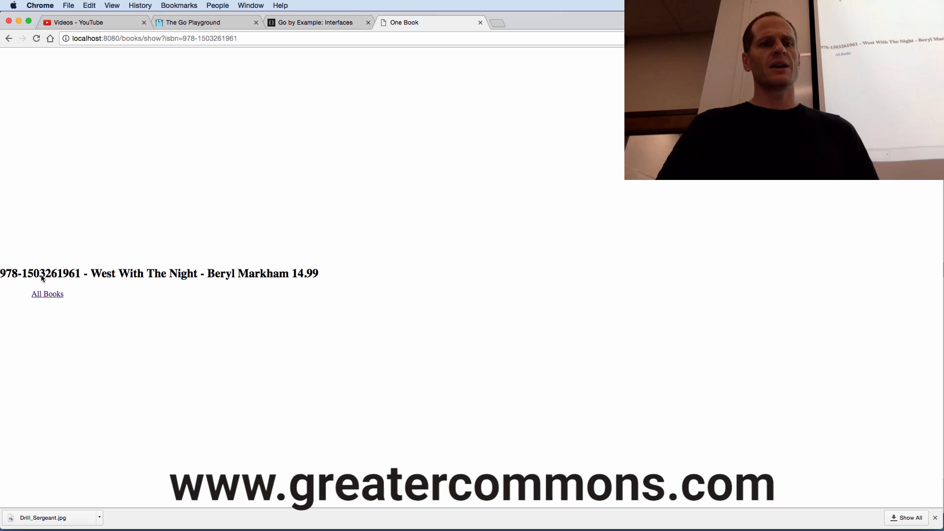
left_click(47, 294)
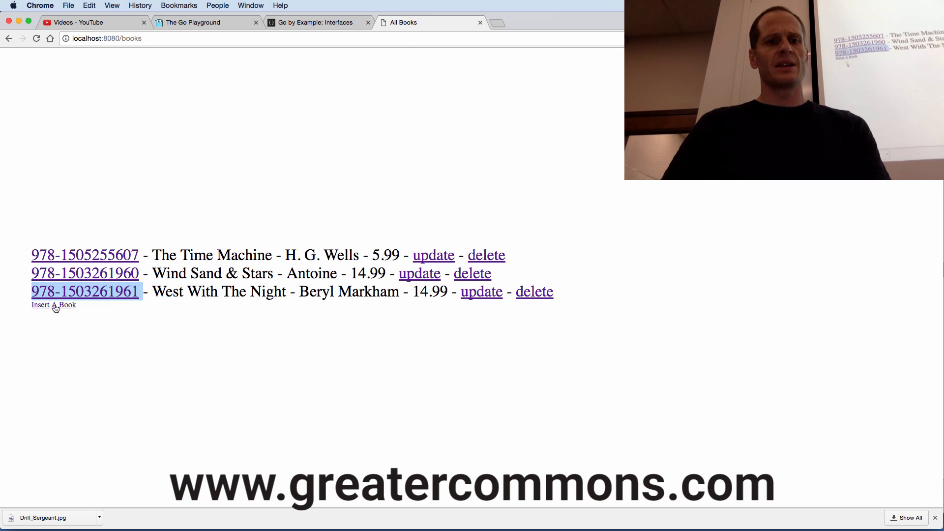
left_click(53, 305)
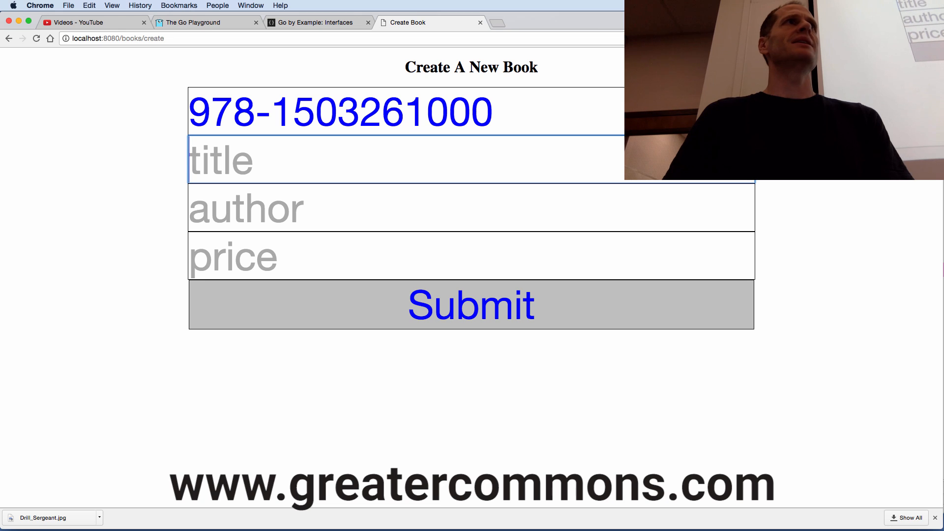
type("A Path with He")
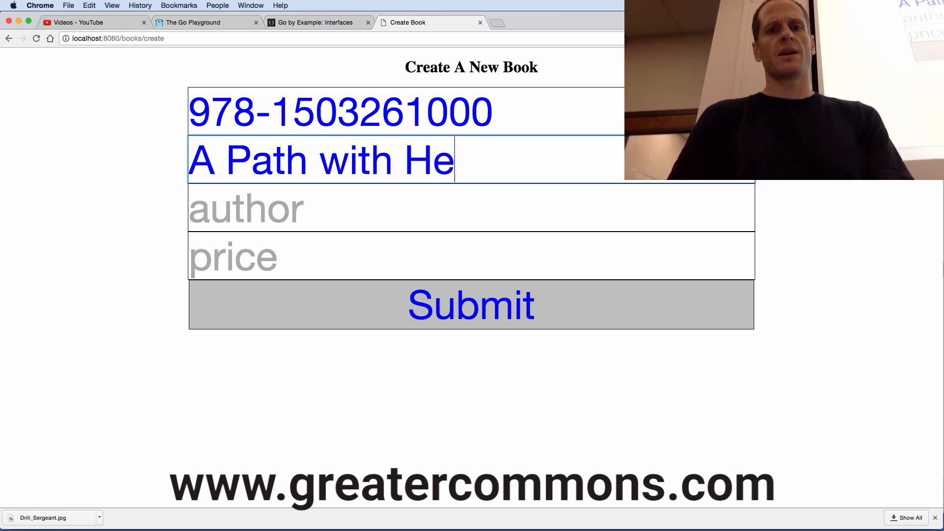
type("Jack K")
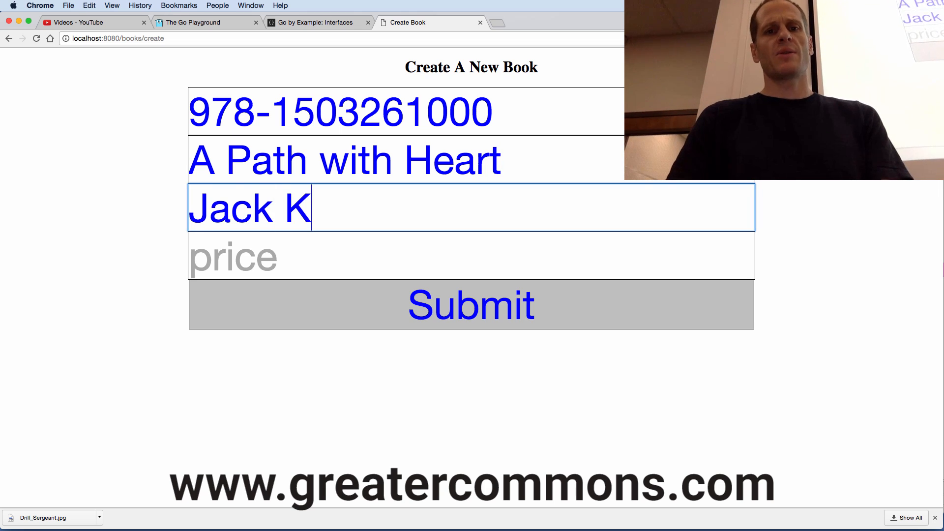
type("ornfield")
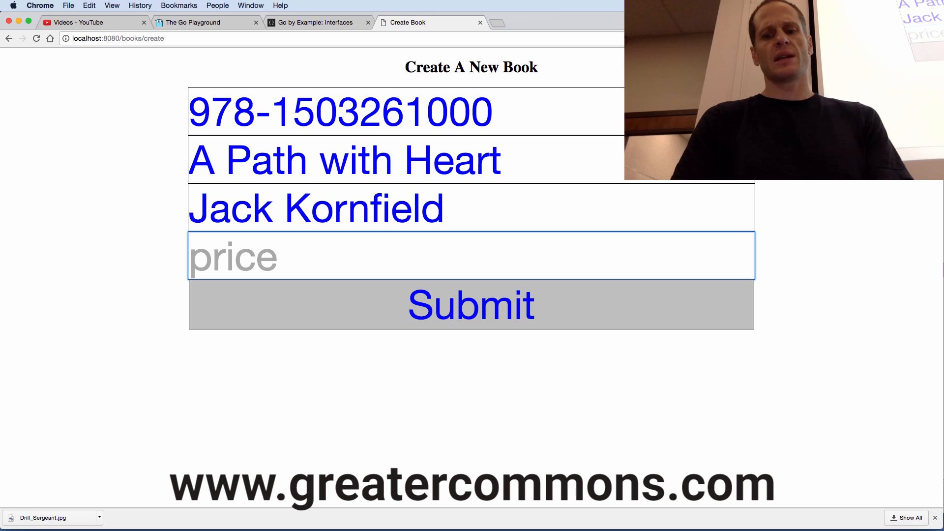
type("8.9")
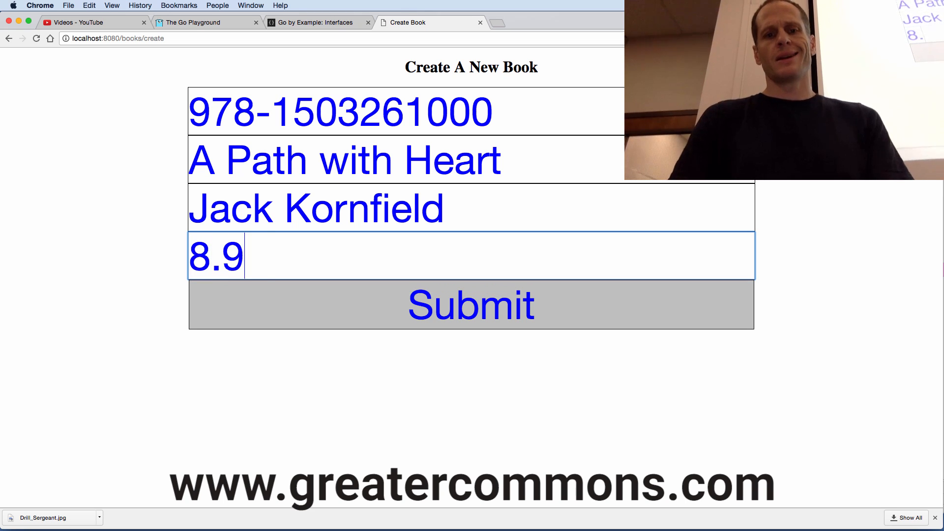
left_click(471, 305)
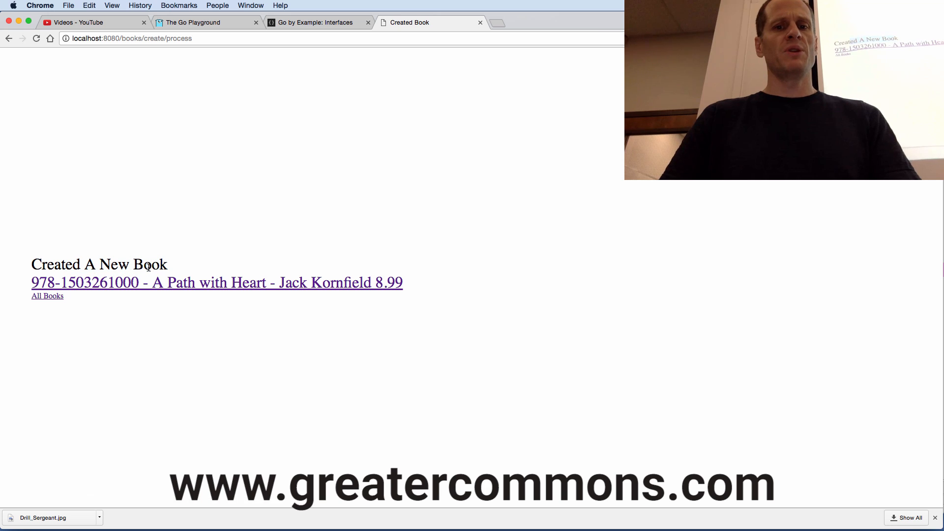
- Retitle the new book to A Path With Heart, then delete it from the All Books list
left_click(47, 296)
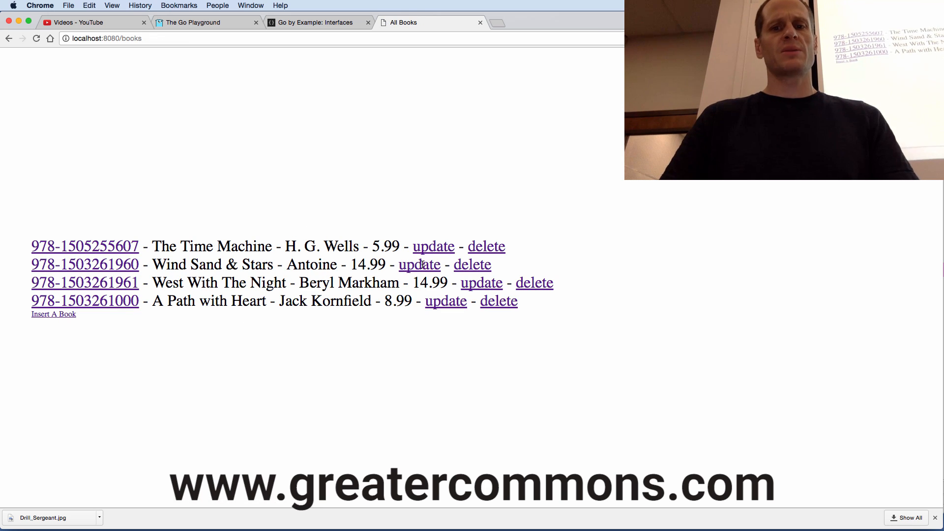
left_click(445, 301)
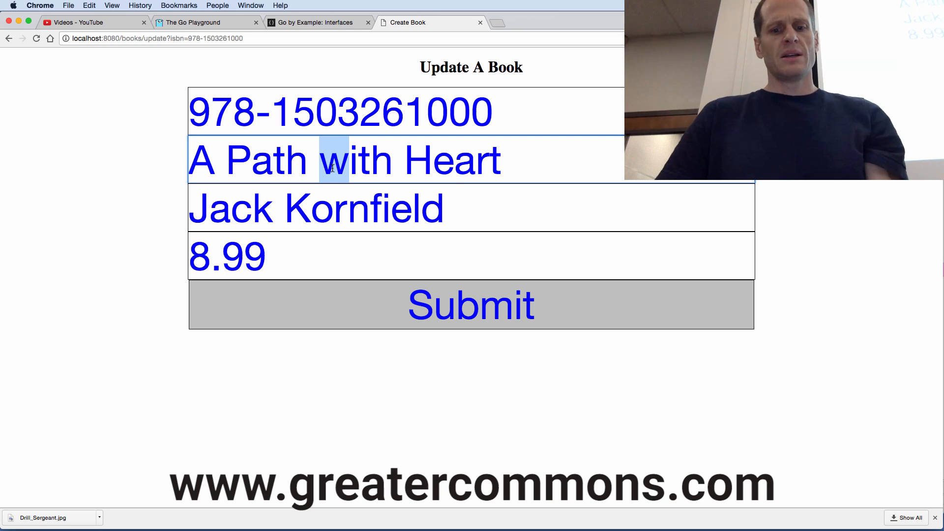
left_click(471, 305)
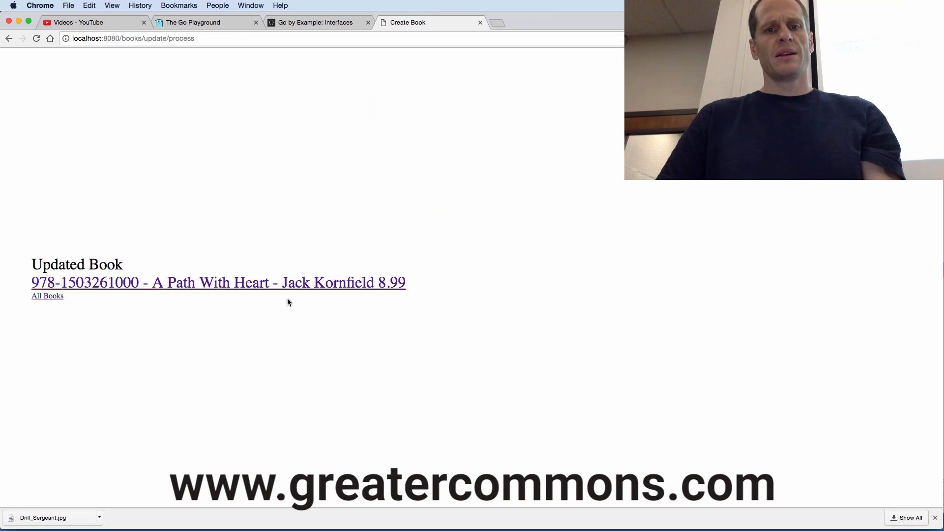
left_click(48, 296)
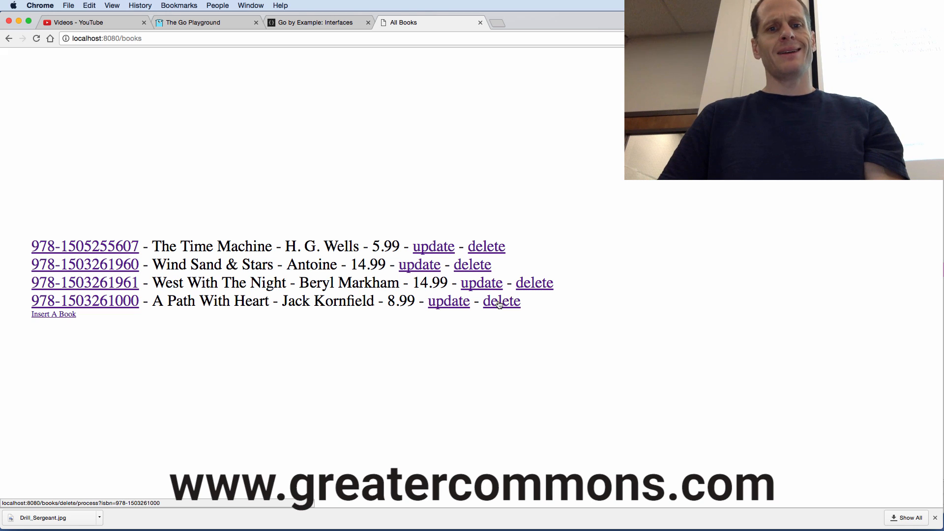
left_click(501, 301)
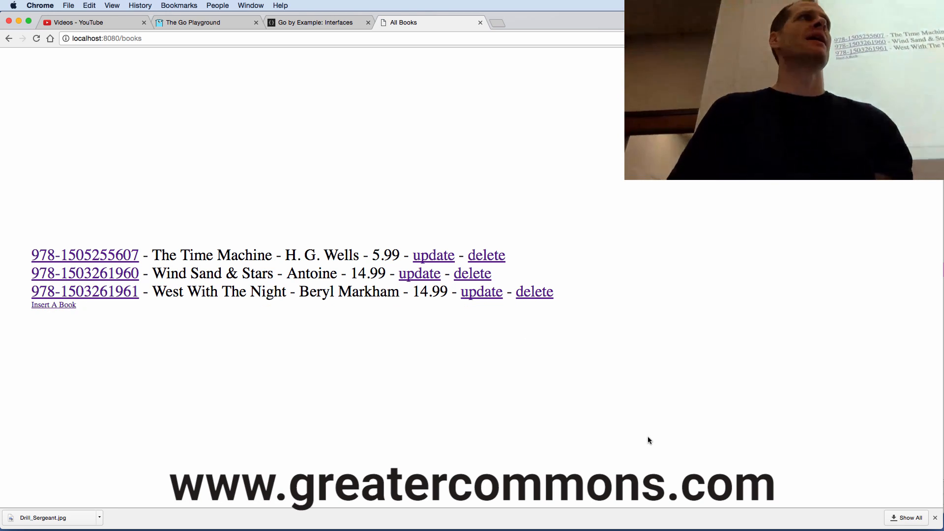